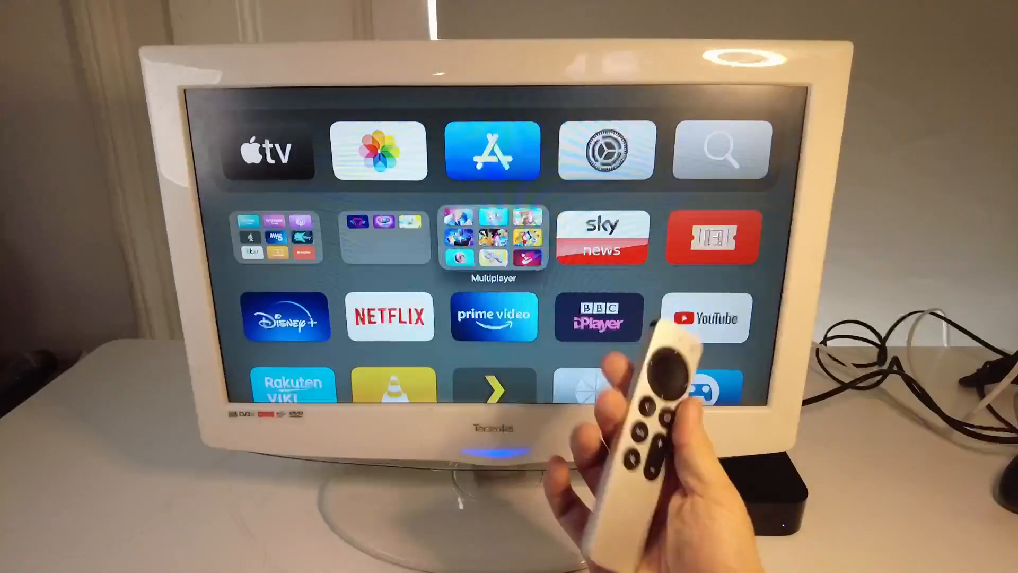
- Choose Reset and confirm erasing the Apple TV to factory settings with the red Reset button
click(607, 152)
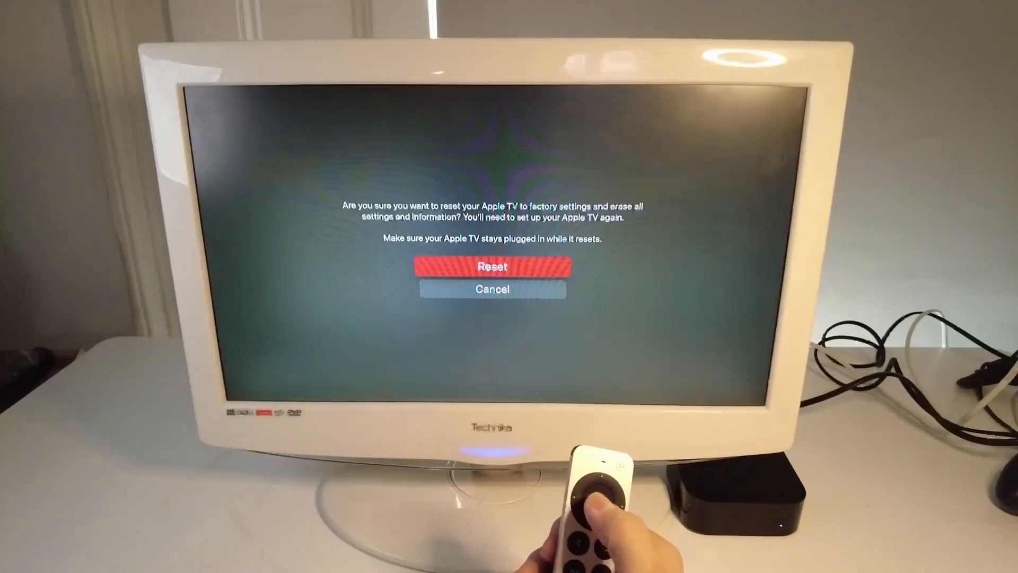
click(492, 267)
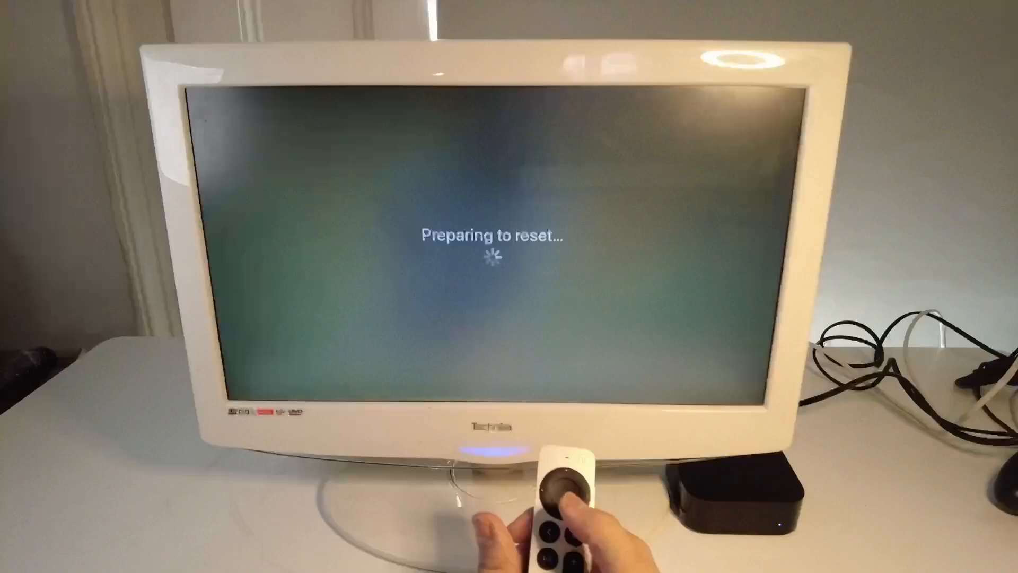